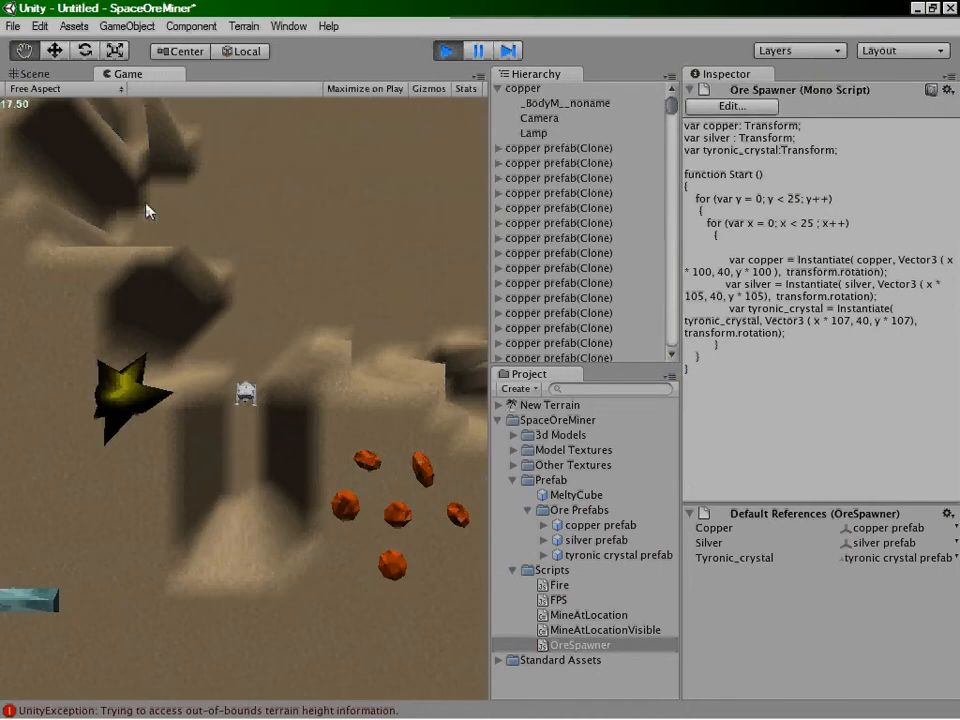
scroll(down, 3)
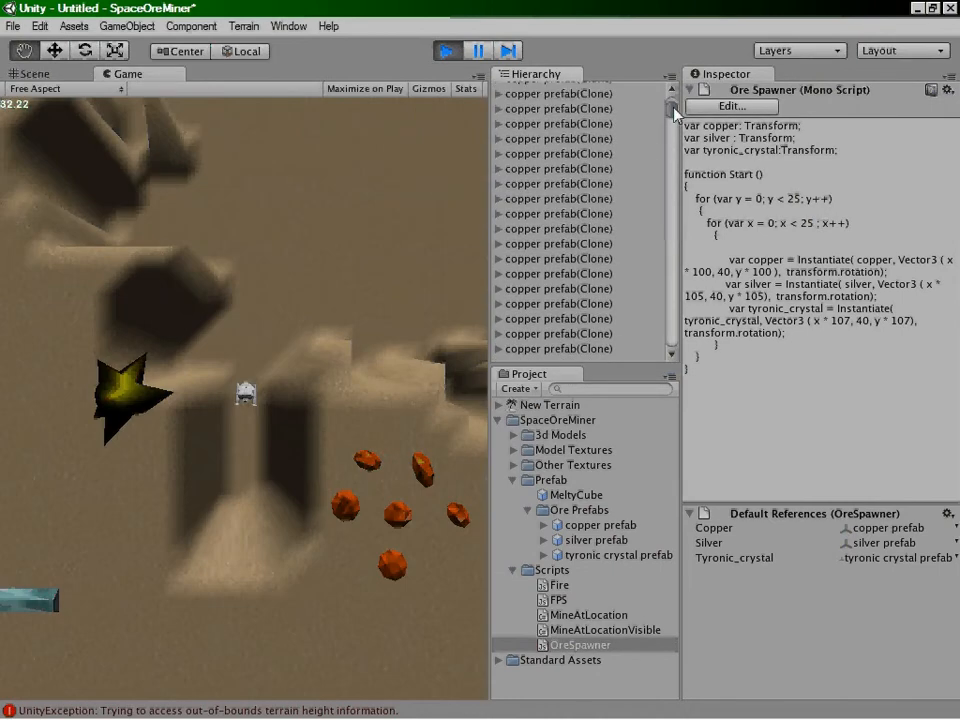